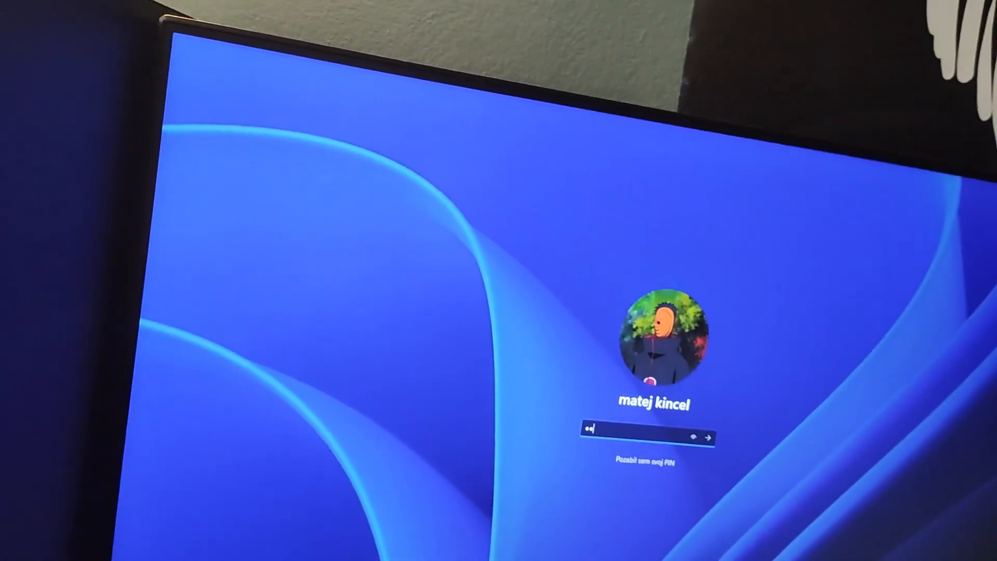
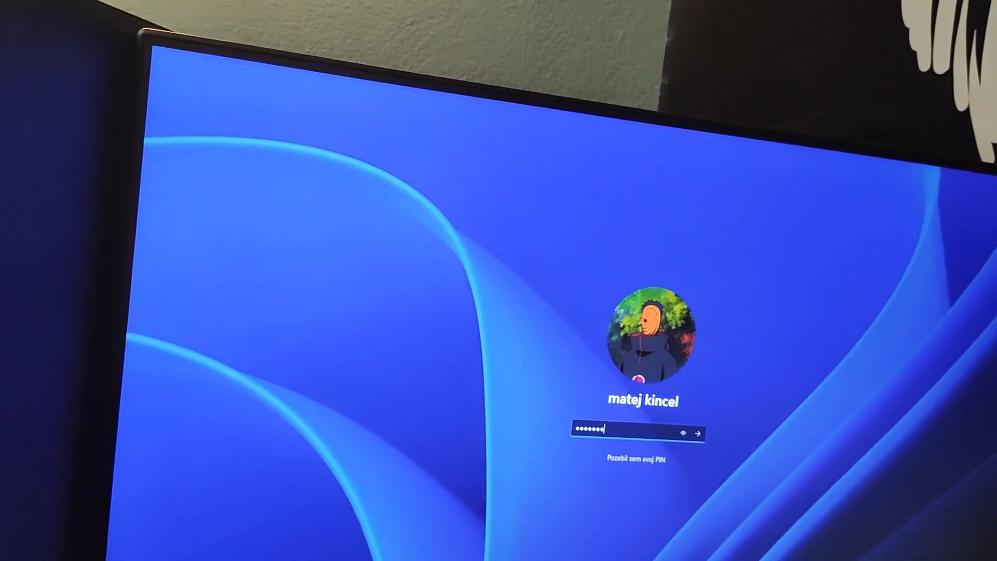